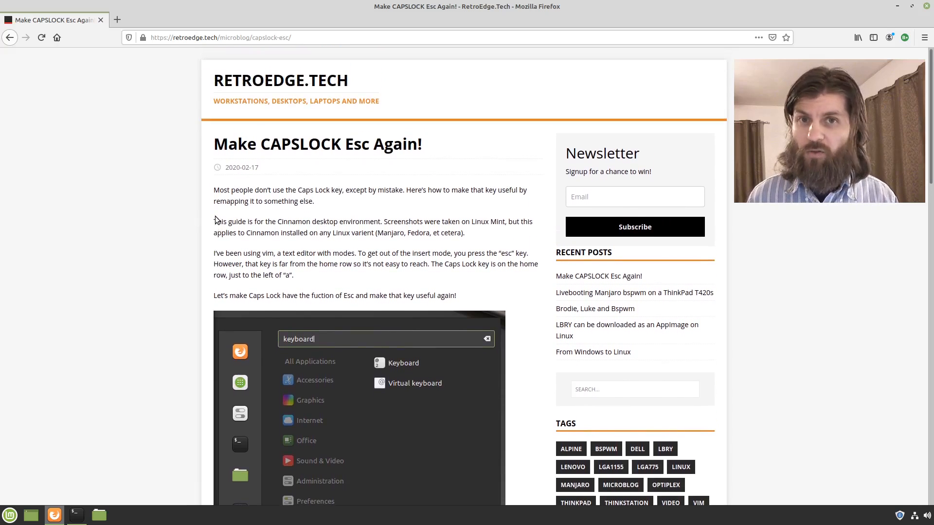
# Scroll down through the retroedge.tech guide on remapping Caps Lock to Esc
pyautogui.scroll(-3)
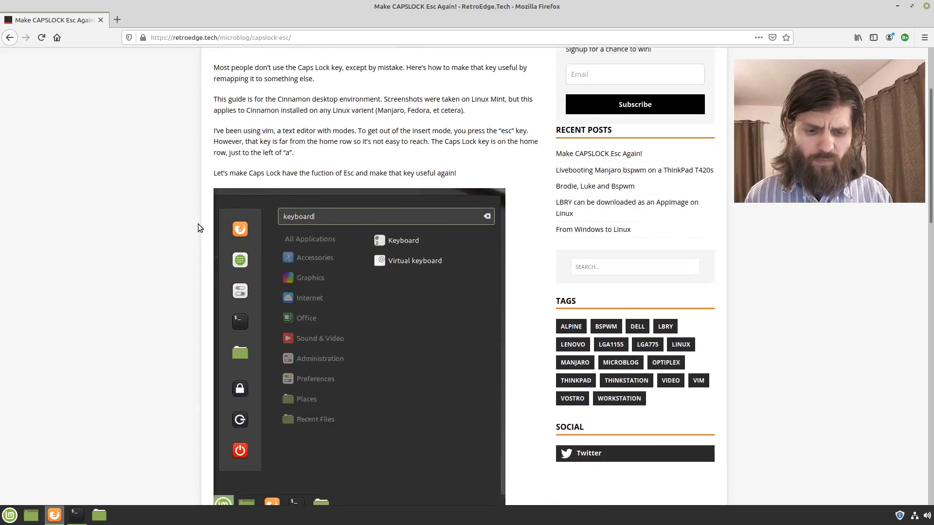
pyautogui.scroll(-3)
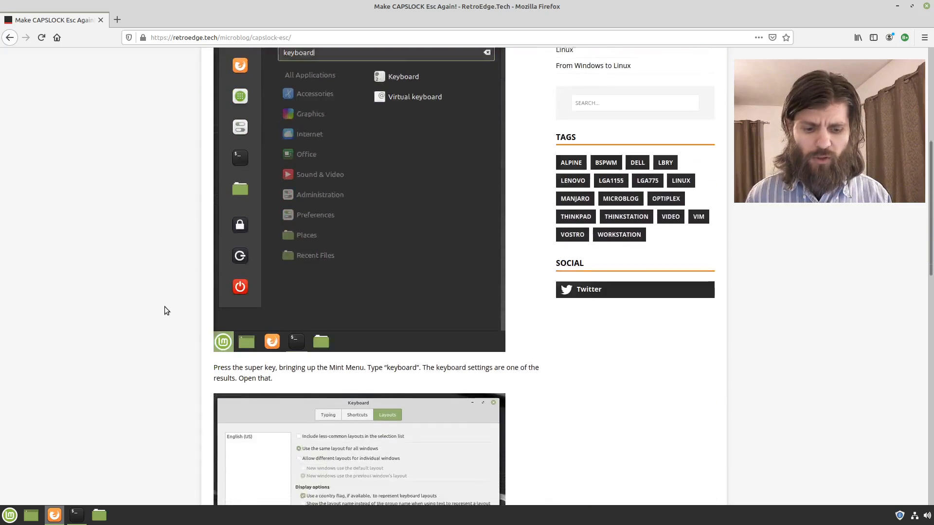
pyautogui.scroll(-3)
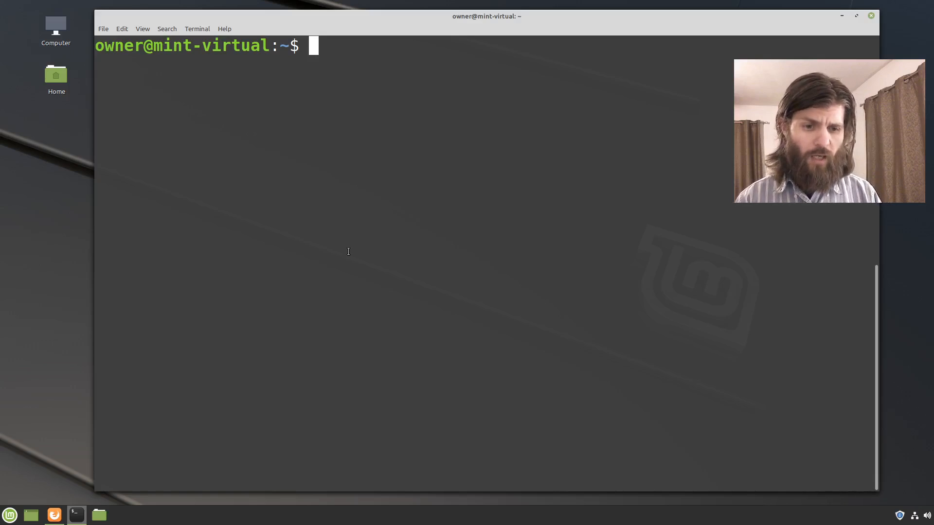
# Check for vim with which and whatis, finding a manual entry but no installed binary
pyautogui.write('which vim')
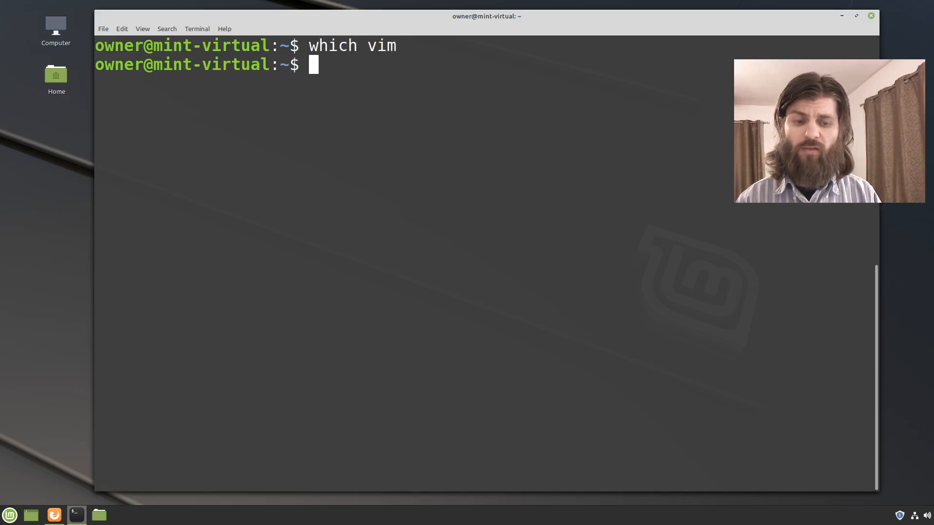
pyautogui.write('whatis vim')
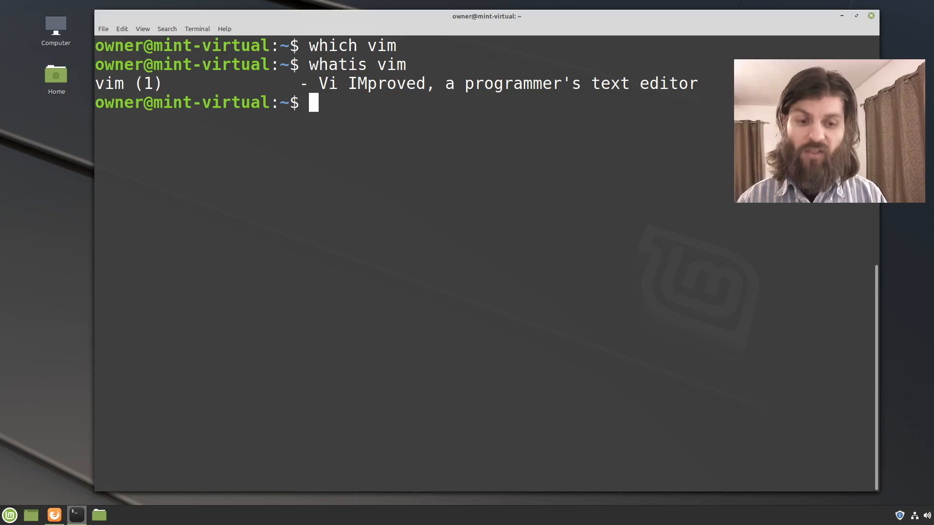
pyautogui.write('which vim')
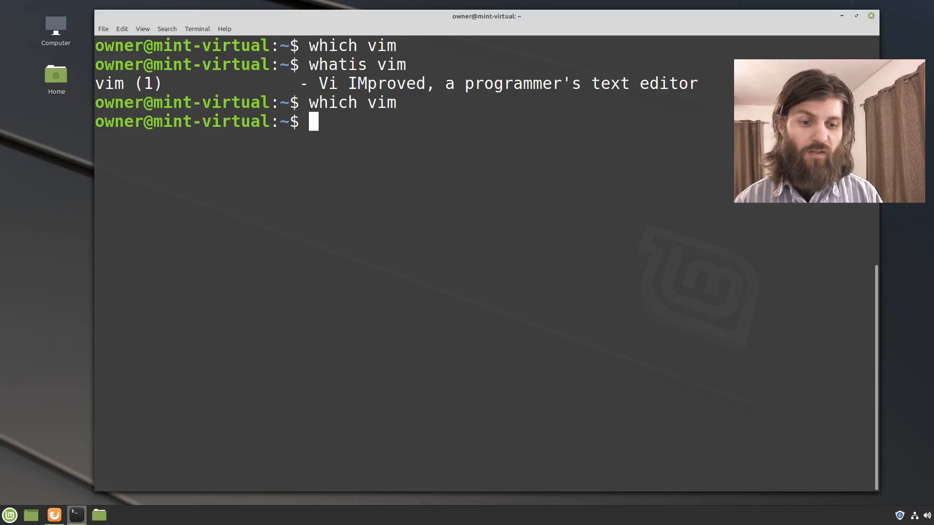
# Install vim with sudo apt install vim, giving the password and confirming with y
pyautogui.write('sudo')
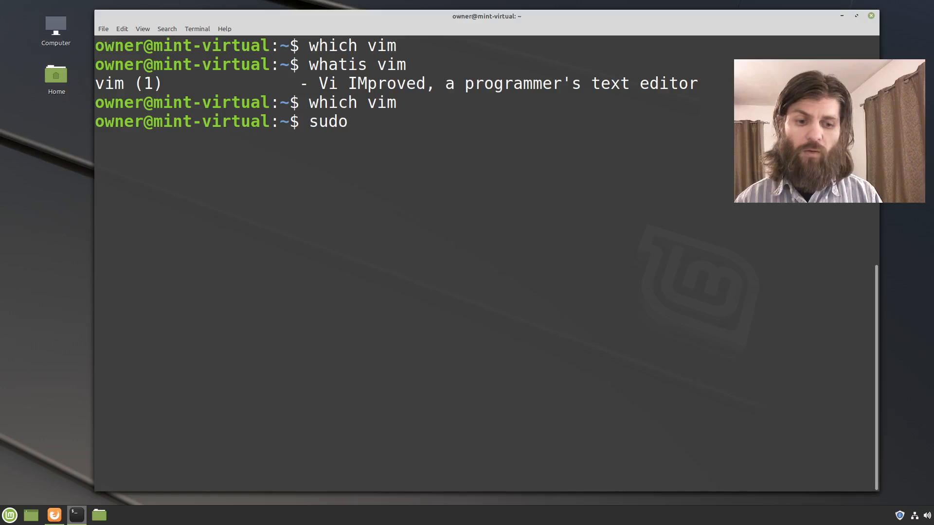
pyautogui.write('apt install vim')
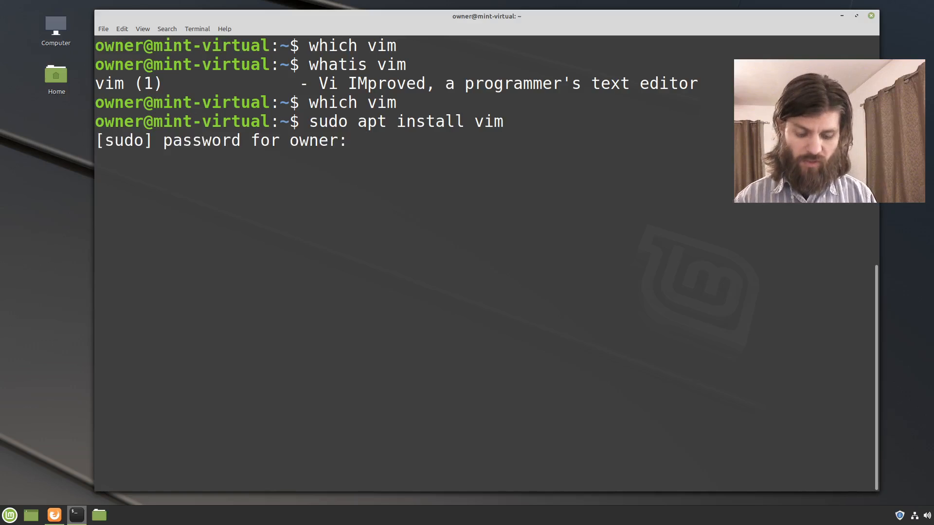
pyautogui.press('Return')
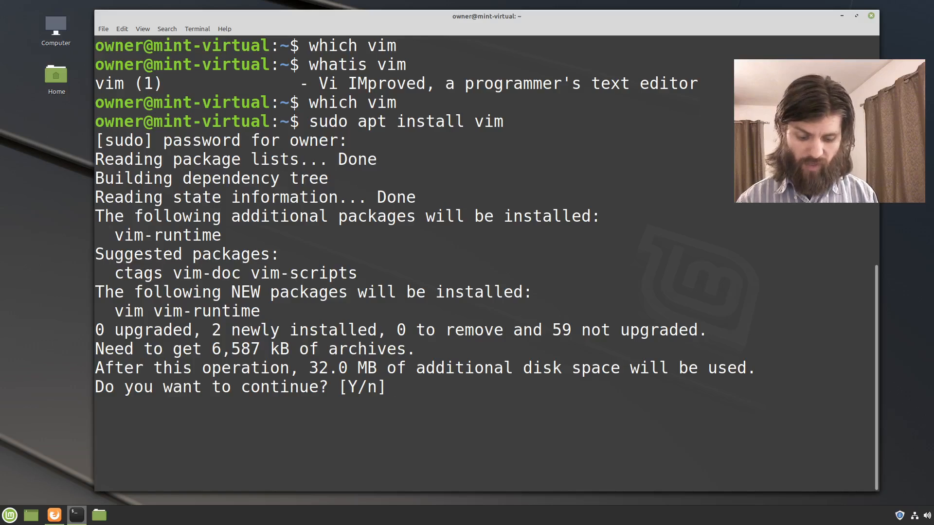
pyautogui.write('y')
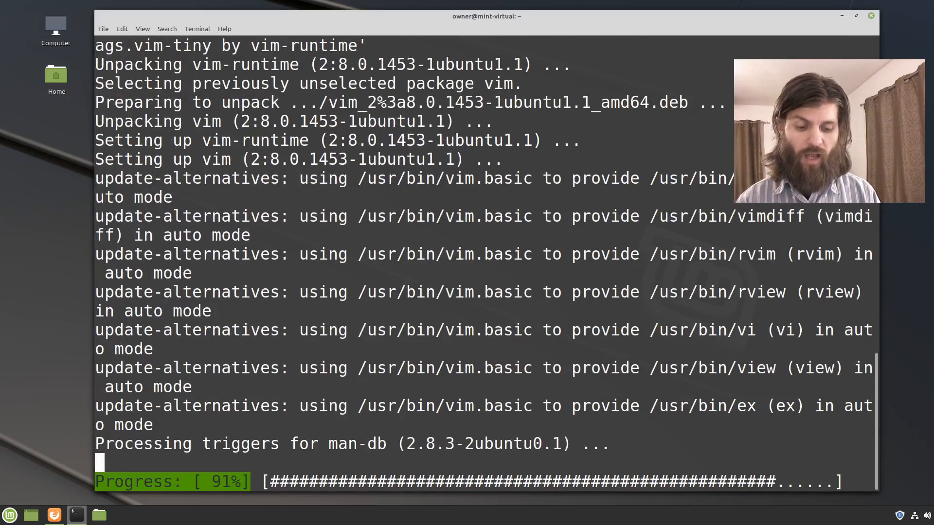
pyautogui.write('wner@mint-virtual:~$ w')
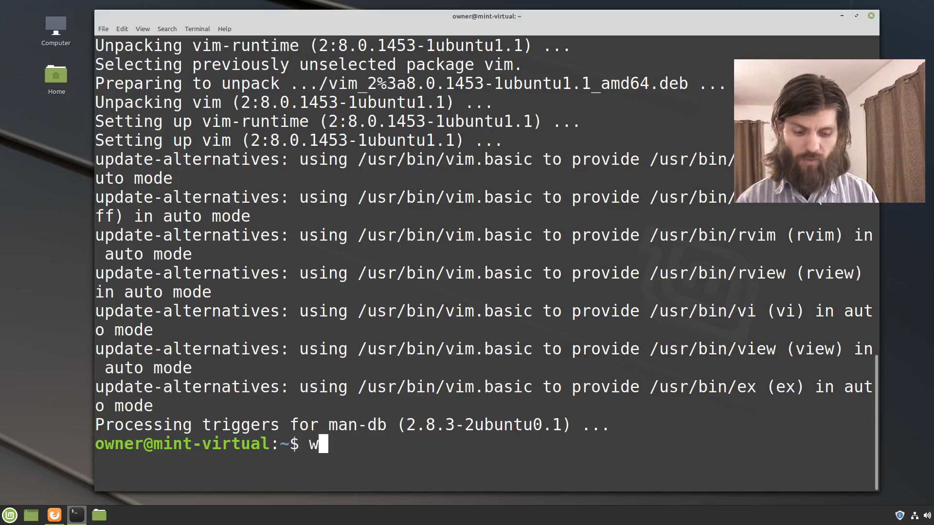
# Clear the terminal and confirm vim now resolves to /usr/bin/vim
pyautogui.press('BackSpace')
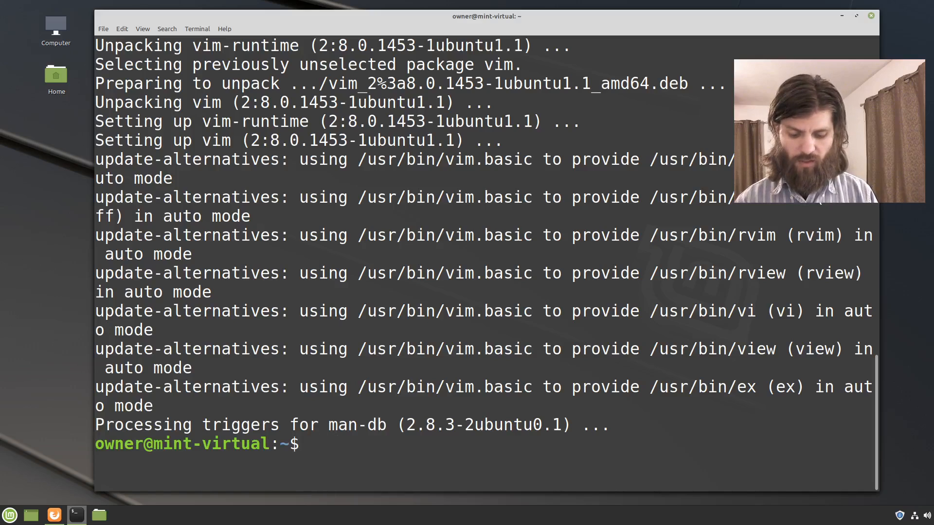
pyautogui.write('clear')
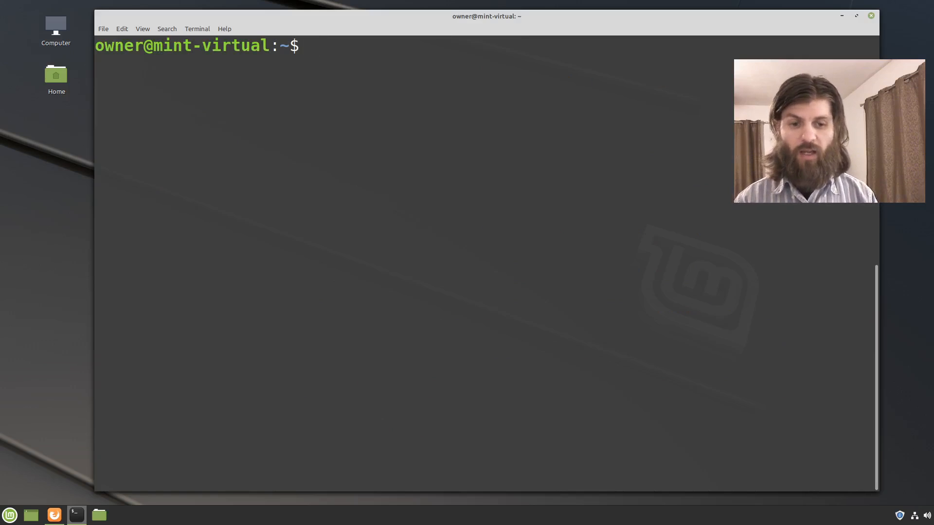
pyautogui.write('which vim')
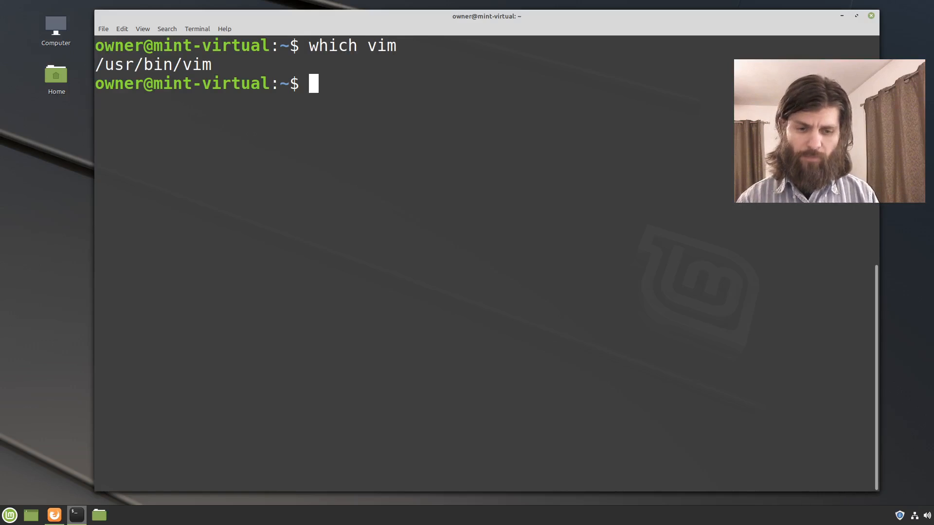
# Change into Documents and create a new document.txt in vim
pyautogui.write('cd D')
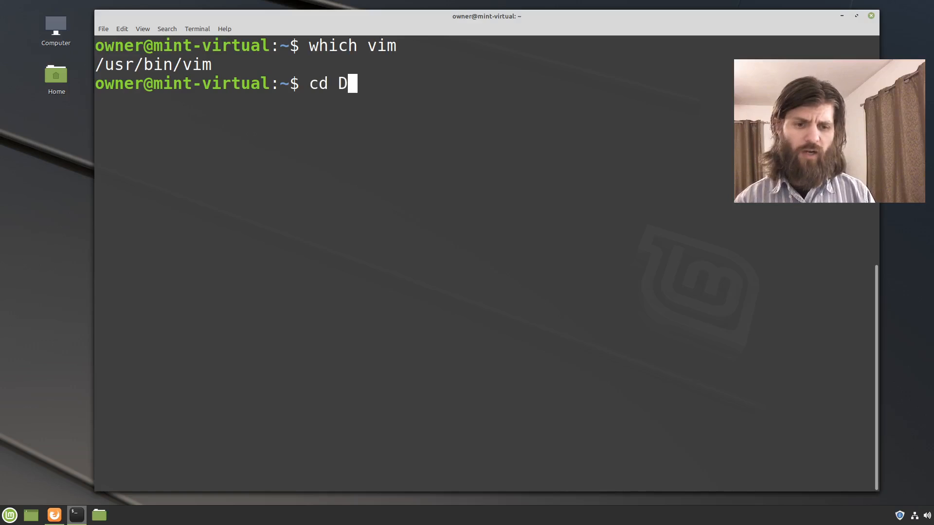
pyautogui.write('ocuments/')
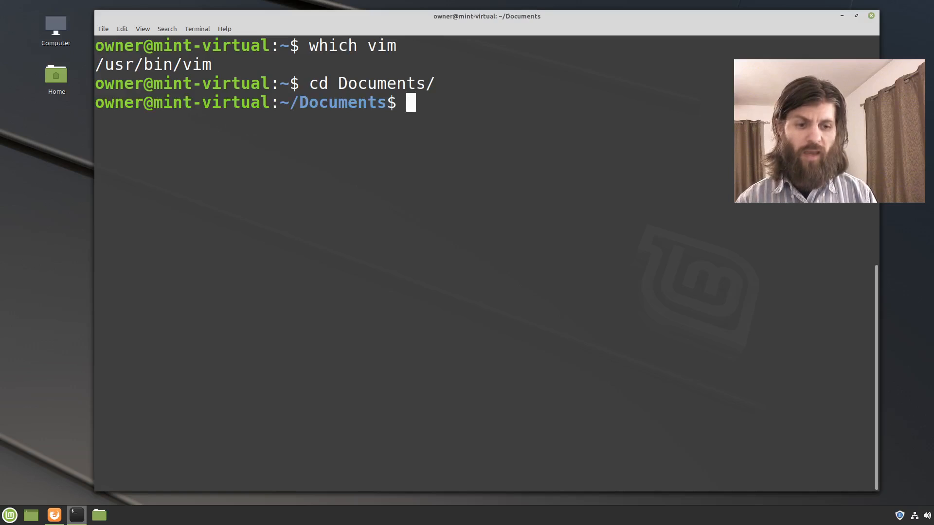
pyautogui.write('vim d')
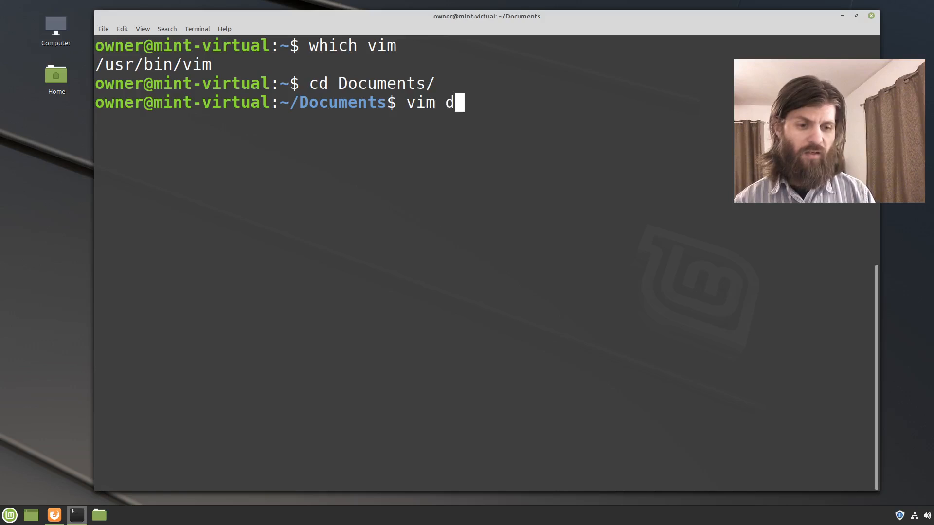
pyautogui.write('ocument.t')
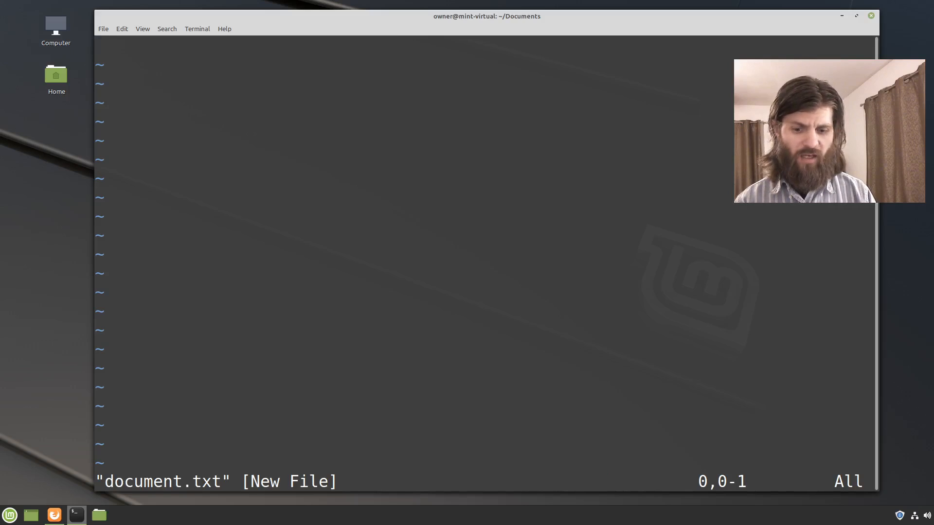
# Enter insert mode and type, then partly erase, a line of random test letters
pyautogui.write('d')
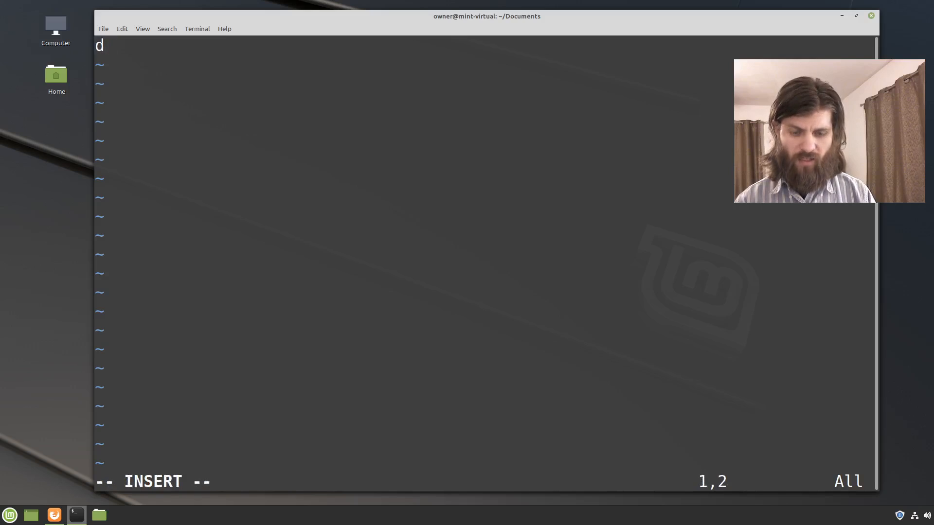
pyautogui.press('BackSpace')
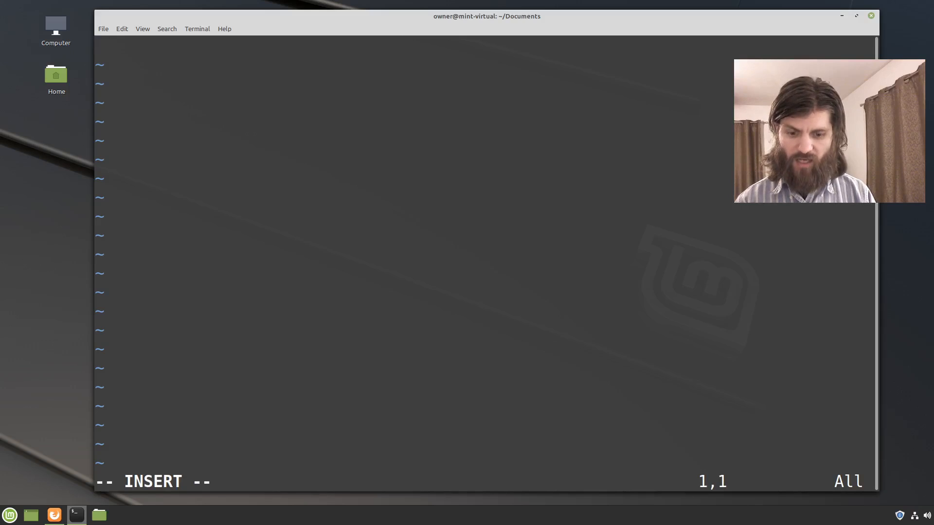
pyautogui.write('ASDFDSLJDADF;jdaaf')
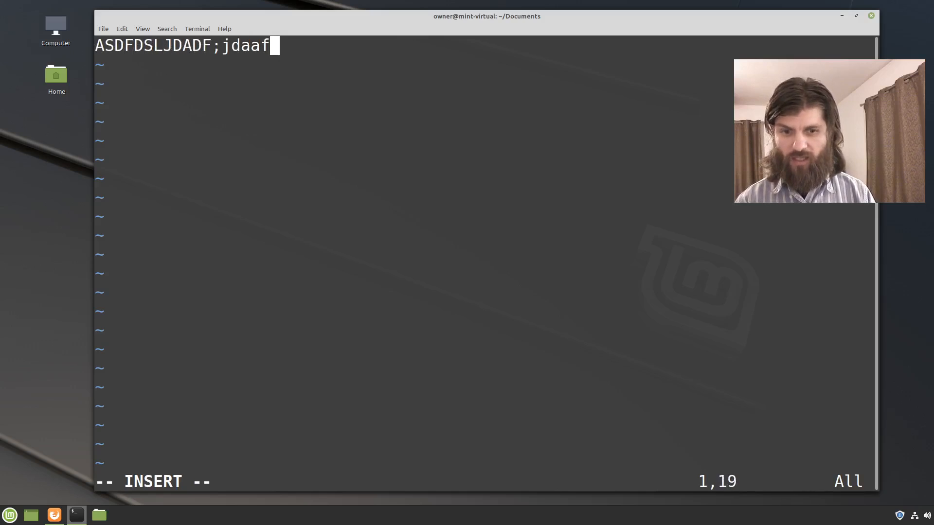
pyautogui.press('BackSpace')
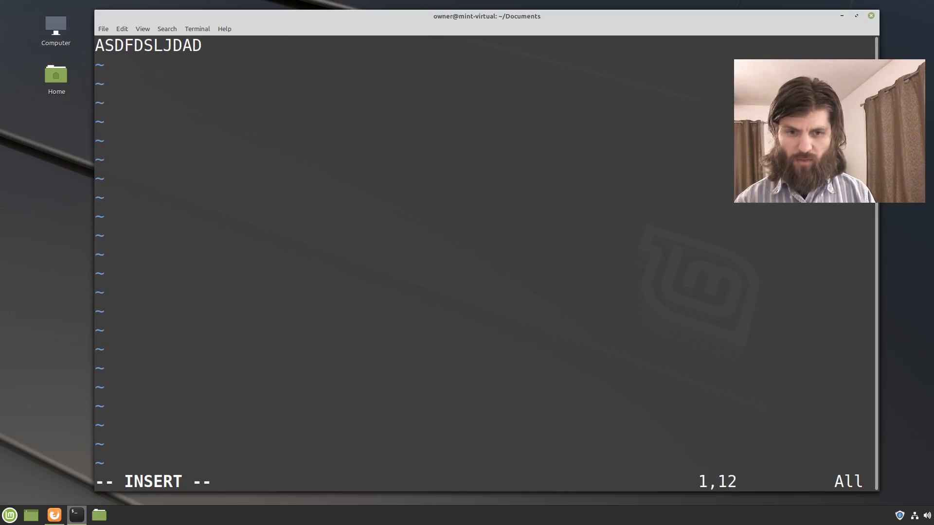
pyautogui.write('SDFKJDSFLFJDK')
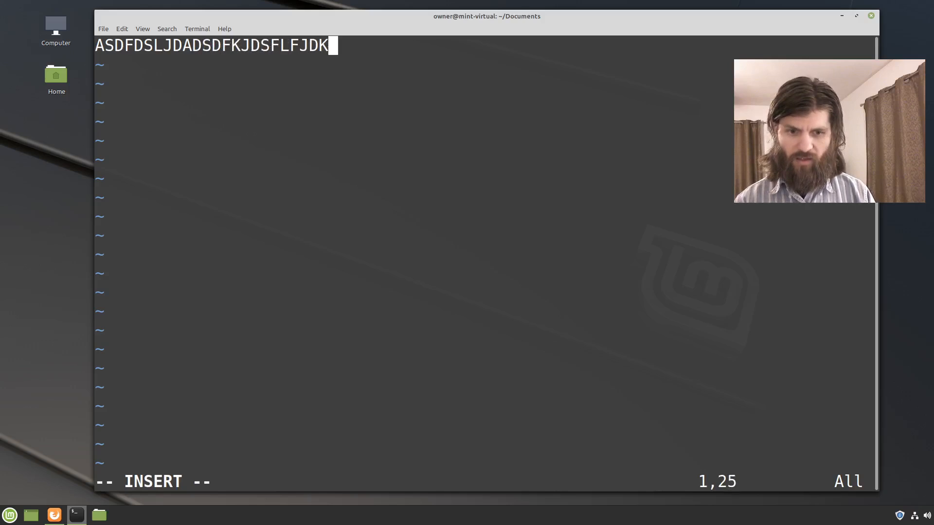
pyautogui.write('DFDSKFJD')
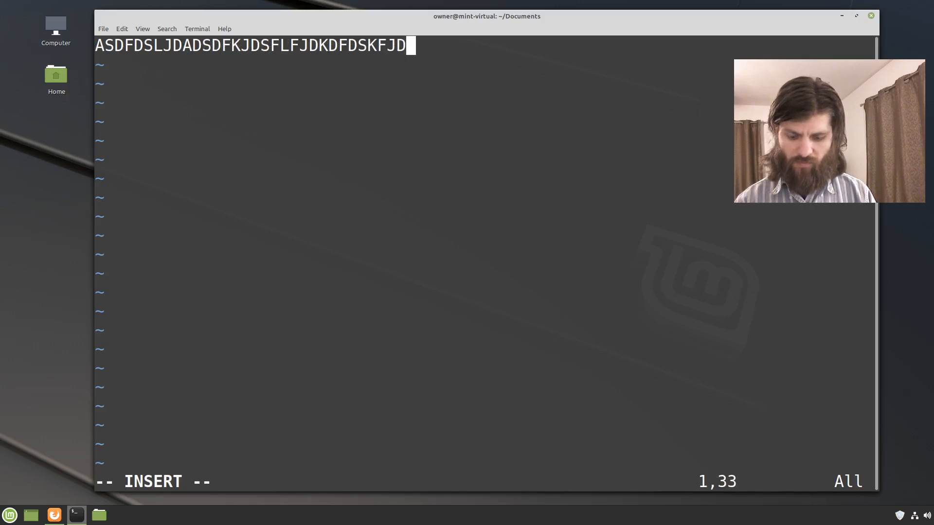
pyautogui.write('lkjkjdf')
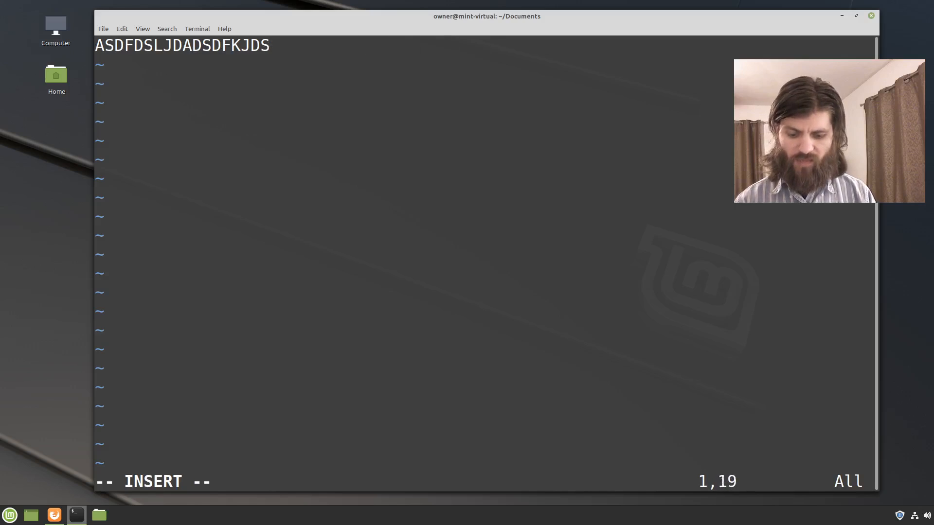
# Leave insert mode with Esc and quit vim without saving via :q!
pyautogui.press('Escape')
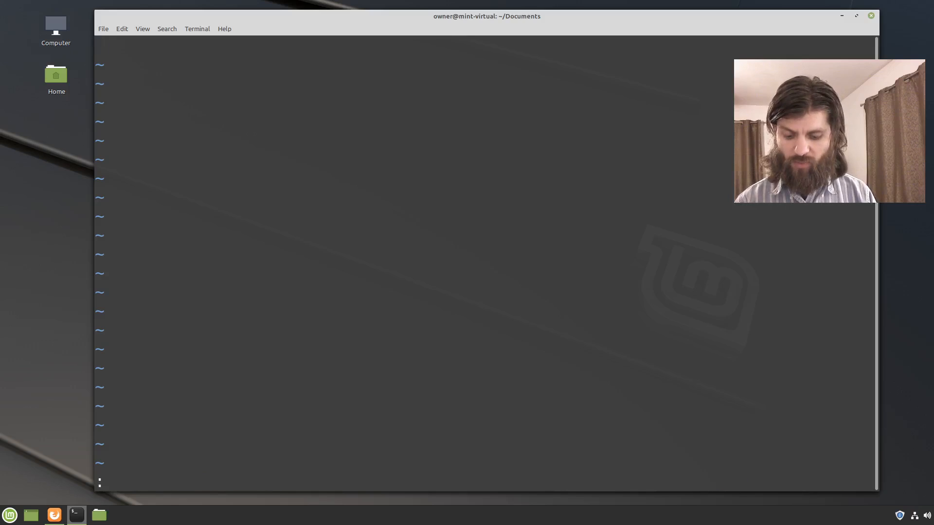
pyautogui.write(':q!')
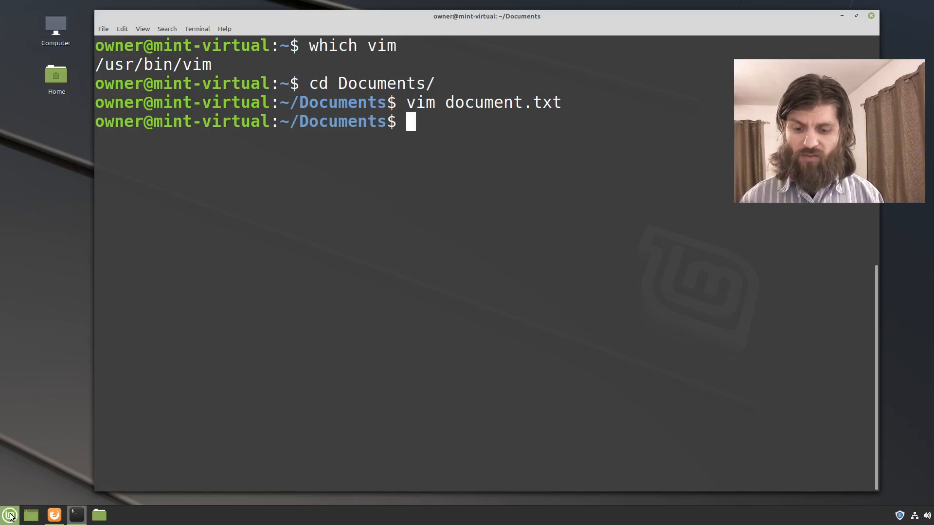
# Search the Cinnamon menu for Keyboard and launch the Keyboard settings
pyautogui.click(10, 515)
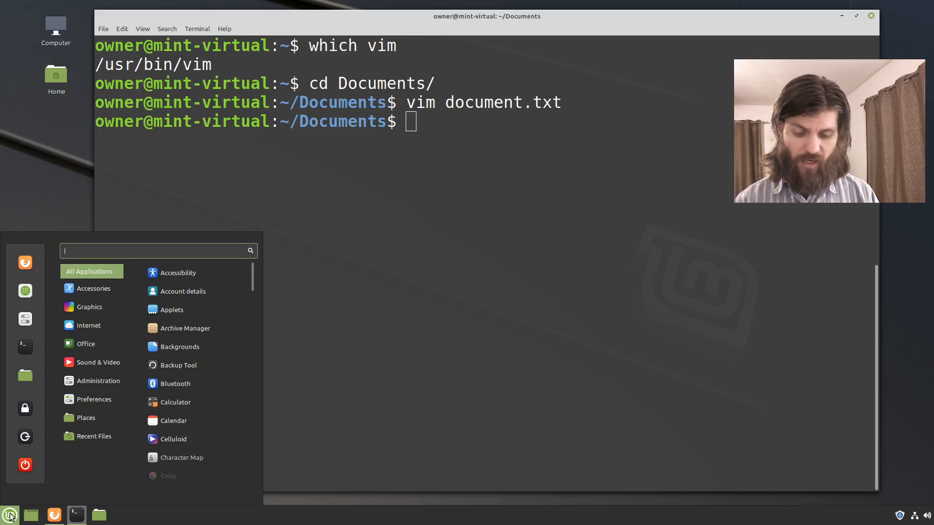
pyautogui.write('keybo')
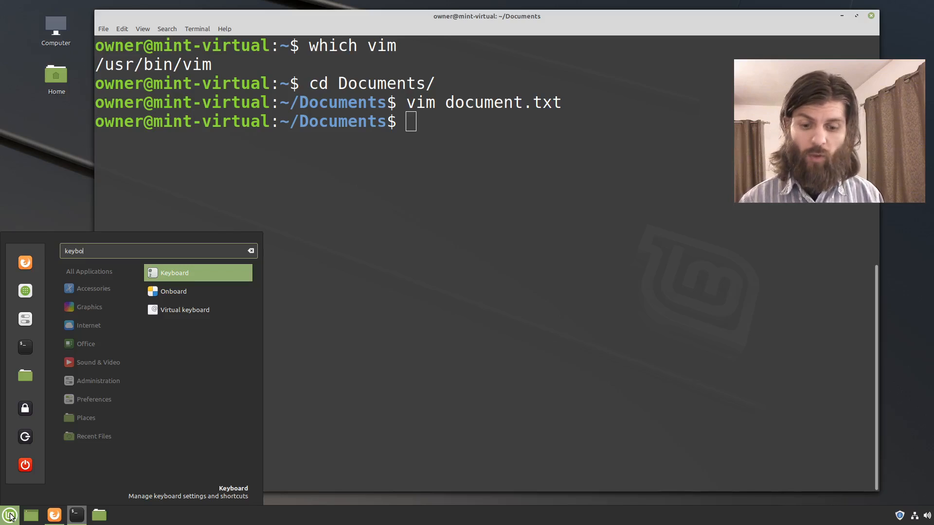
pyautogui.press('BackSpace')
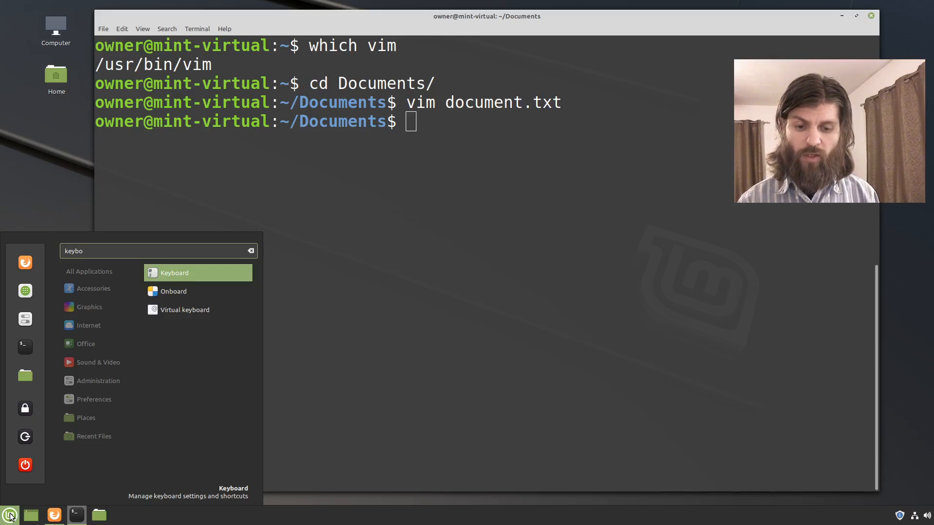
pyautogui.write('l')
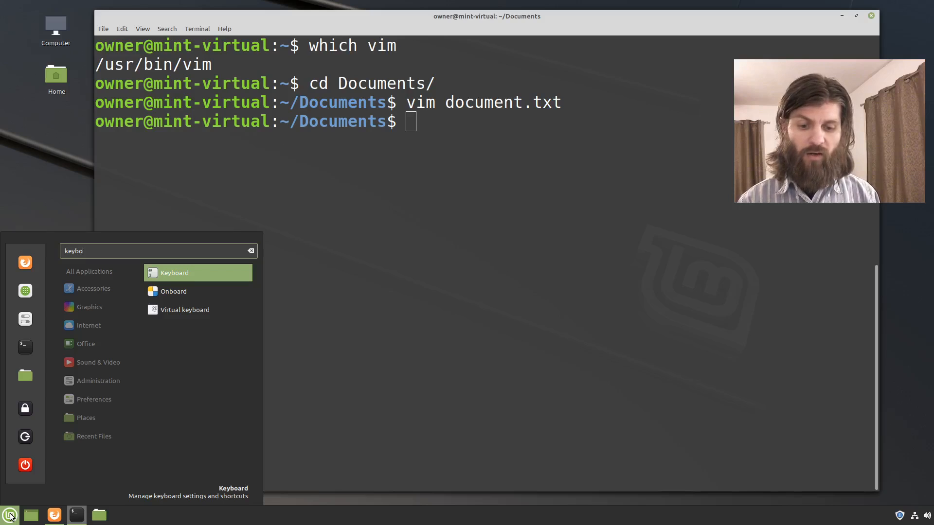
pyautogui.click(10, 516)
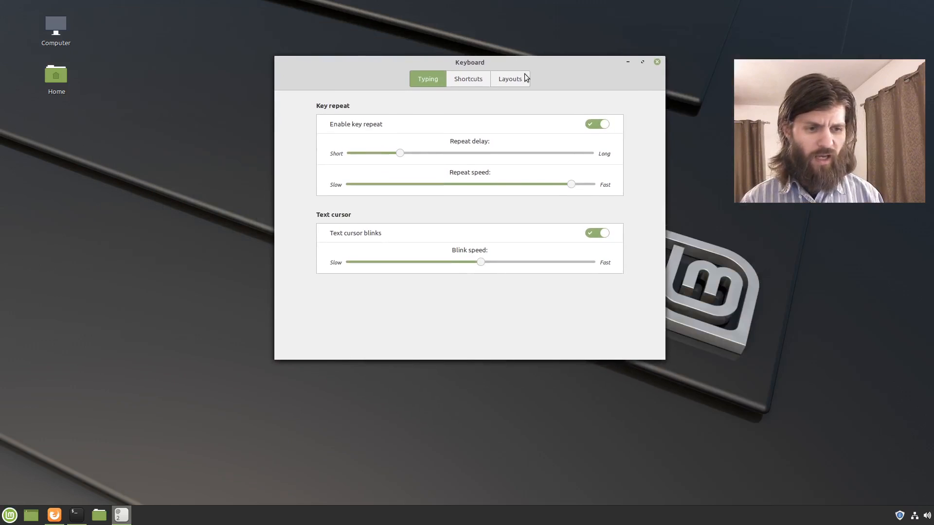
# Switch to the Layouts page showing English (US) and move the window higher
pyautogui.click(510, 79)
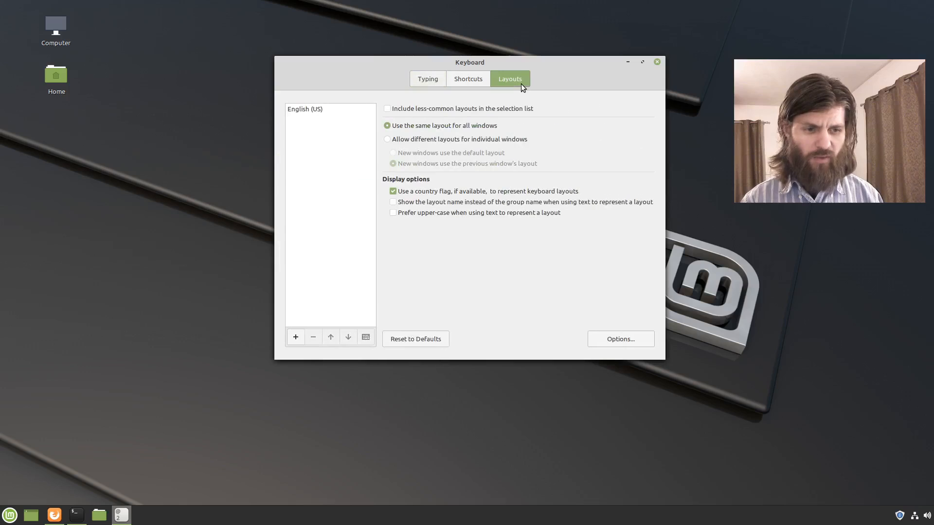
pyautogui.moveTo(469, 62); pyautogui.dragTo(469, 27)
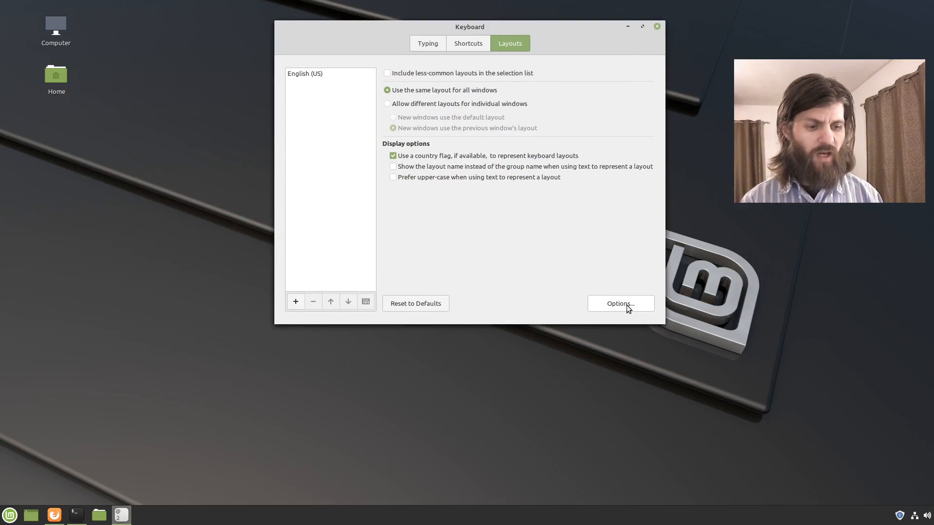
pyautogui.moveTo(619, 303)
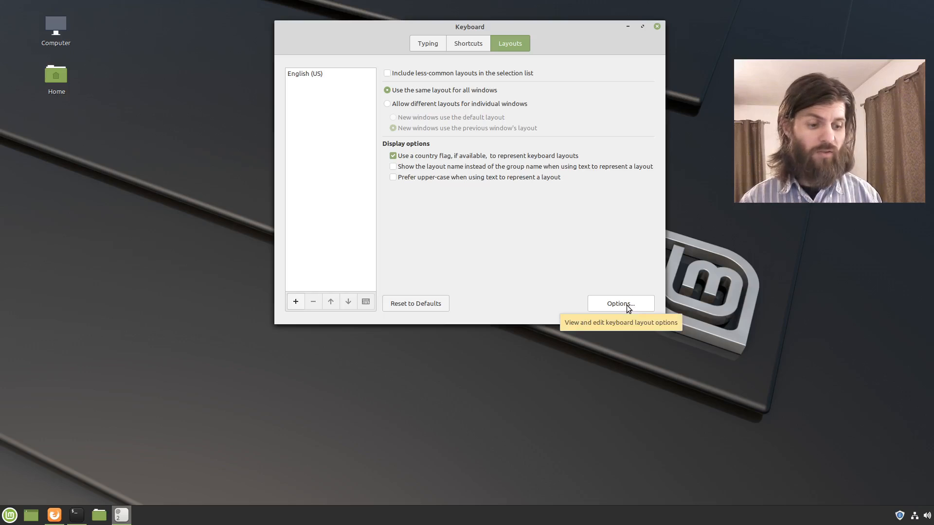
# In layout Options, set Caps Lock behavior to 'Make Caps Lock an additional Esc' and close
pyautogui.click(620, 304)
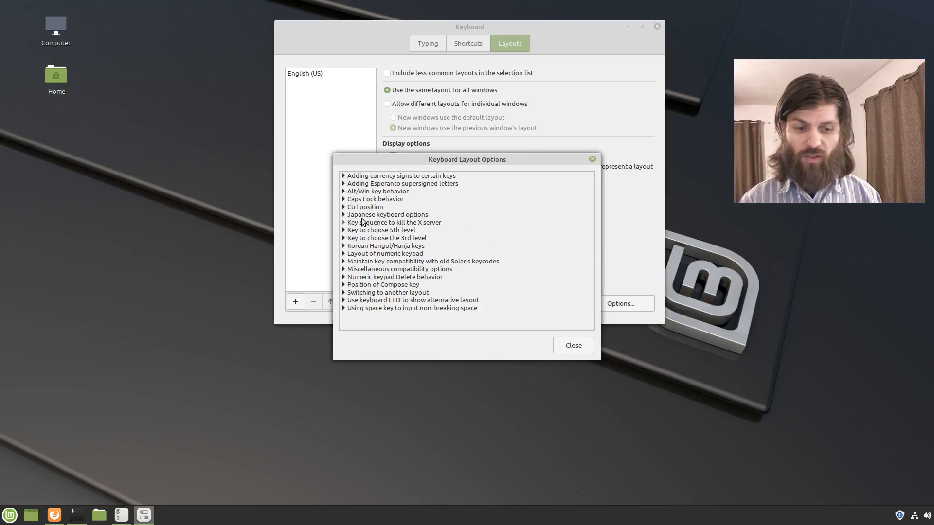
pyautogui.moveTo(343, 203)
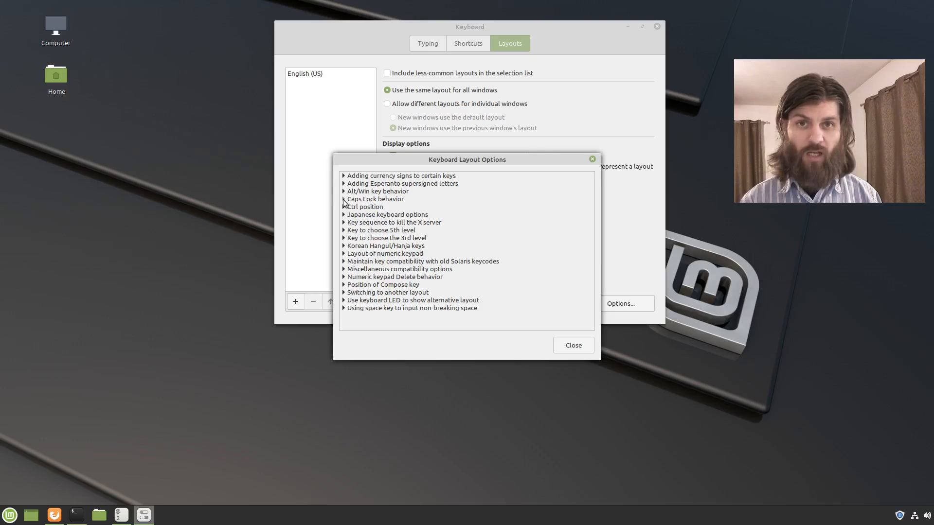
pyautogui.click(344, 198)
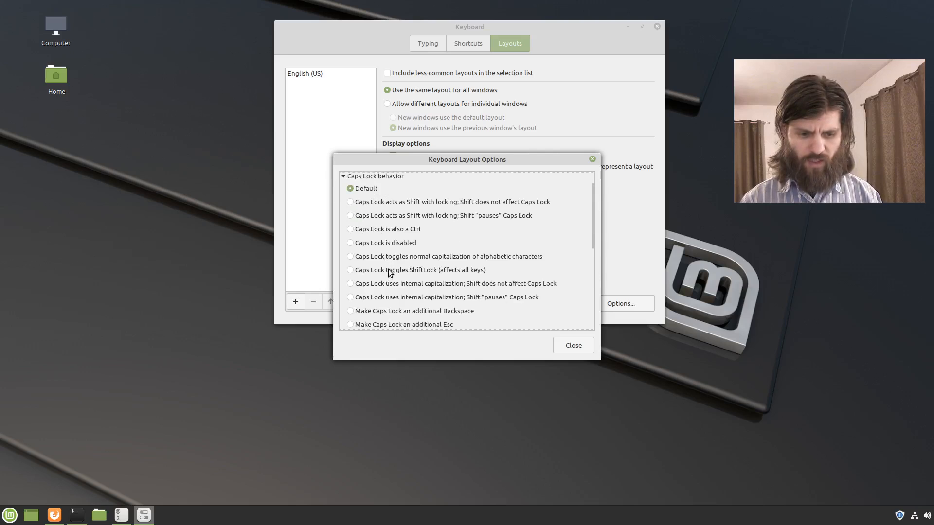
pyautogui.scroll(-3)
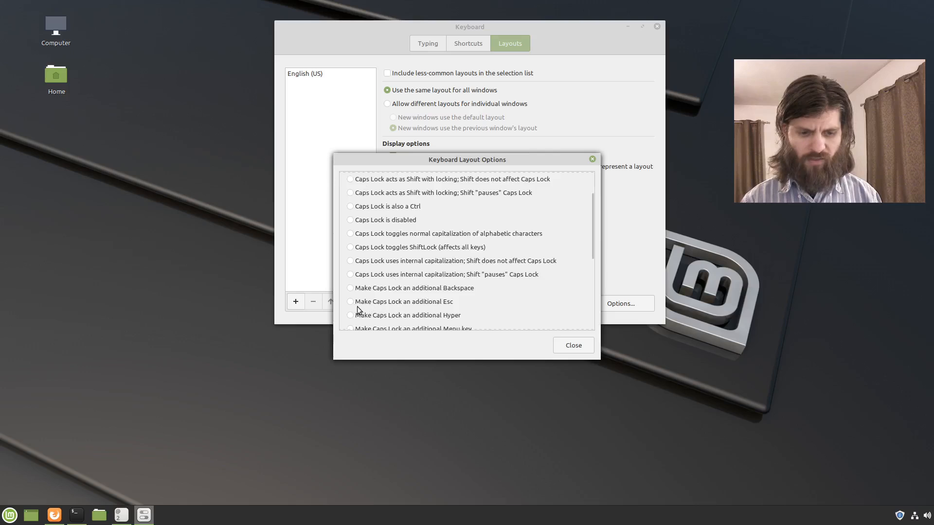
pyautogui.moveTo(351, 305)
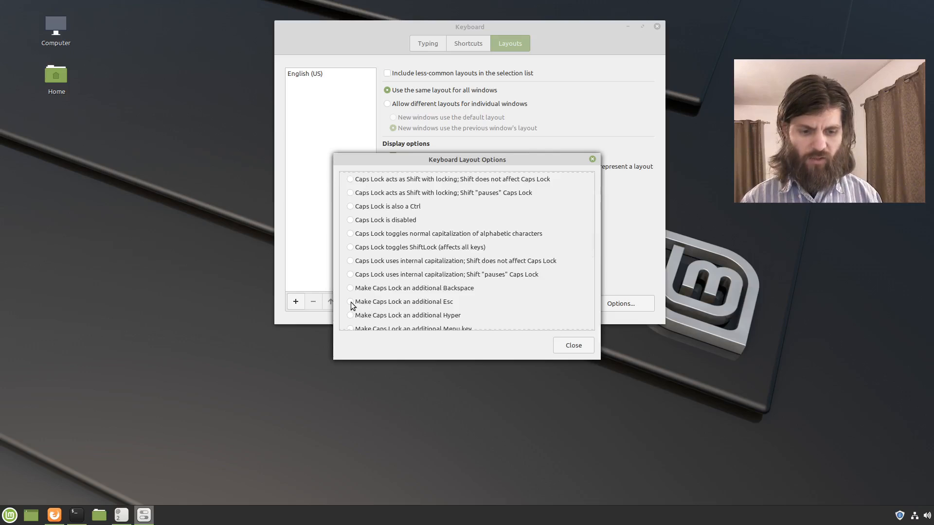
pyautogui.click(350, 301)
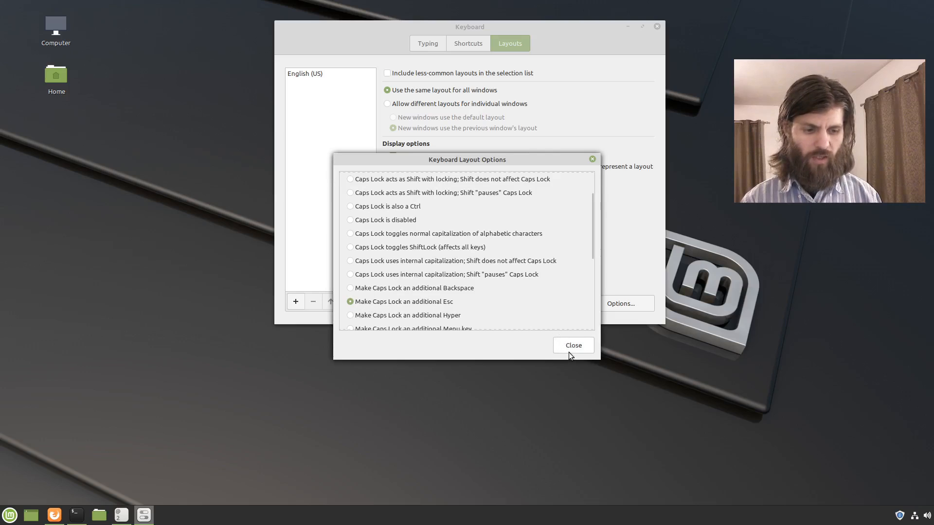
pyautogui.click(572, 346)
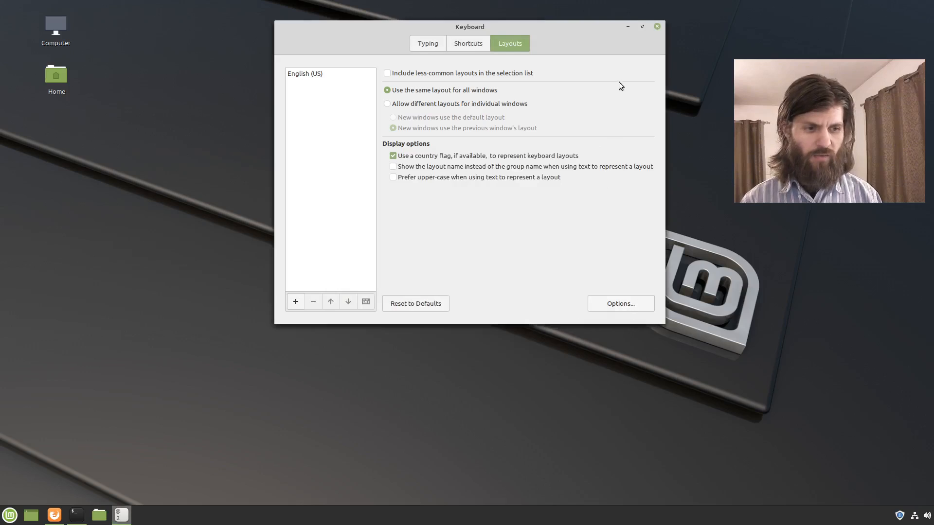
# Reopen document.txt in vim, type 'this is some example text "quote"' and use Caps Lock as Esc
pyautogui.click(656, 26)
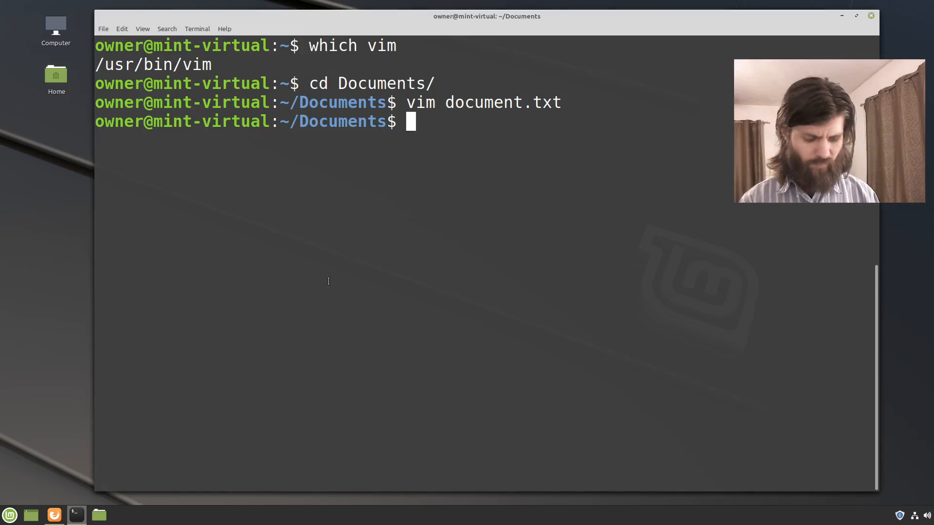
pyautogui.press('Return')
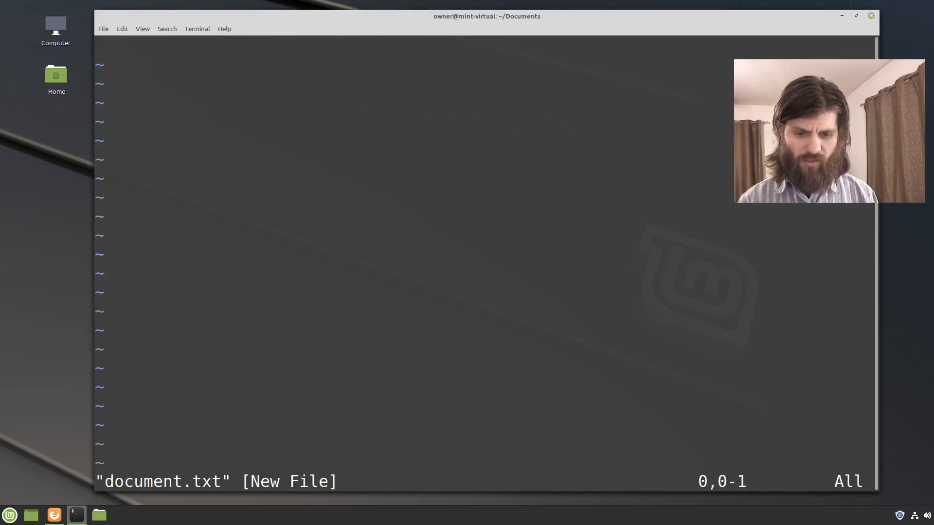
pyautogui.press('i')
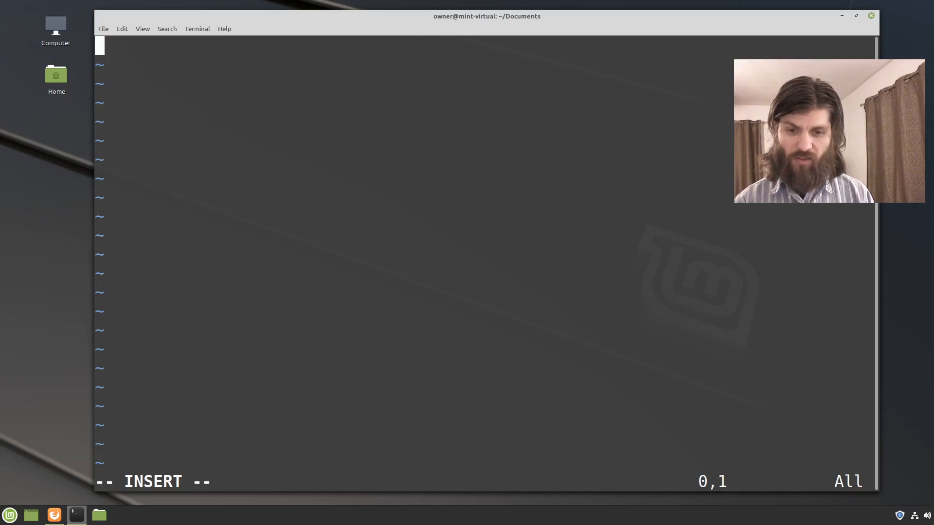
pyautogui.write('this is some example te')
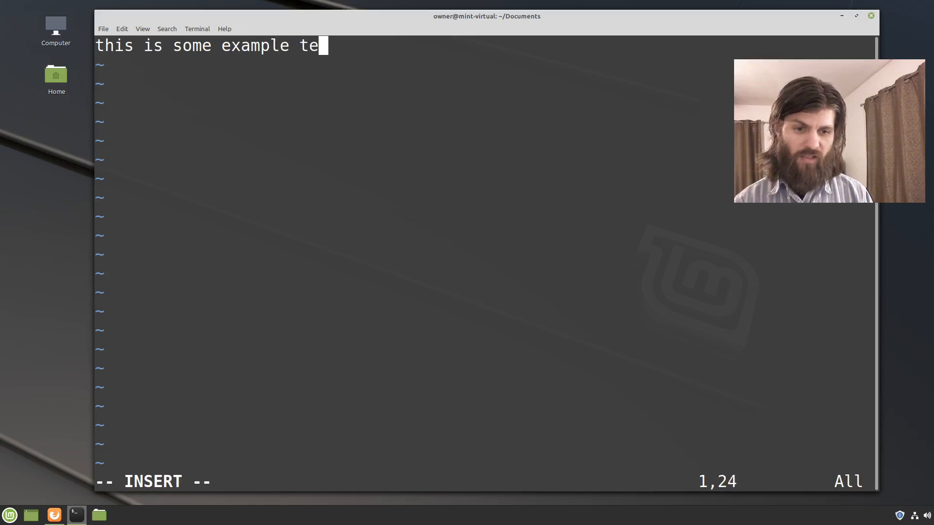
pyautogui.write('xt')
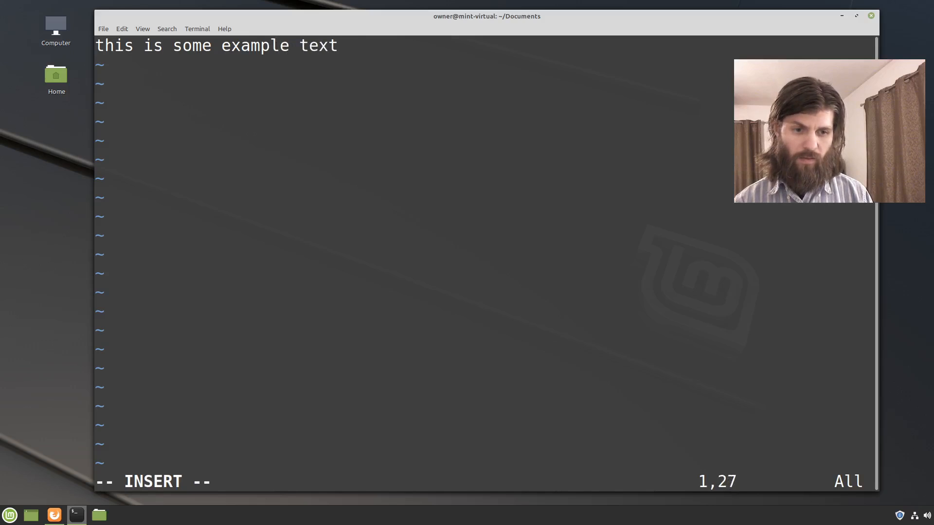
pyautogui.write('"quote"')
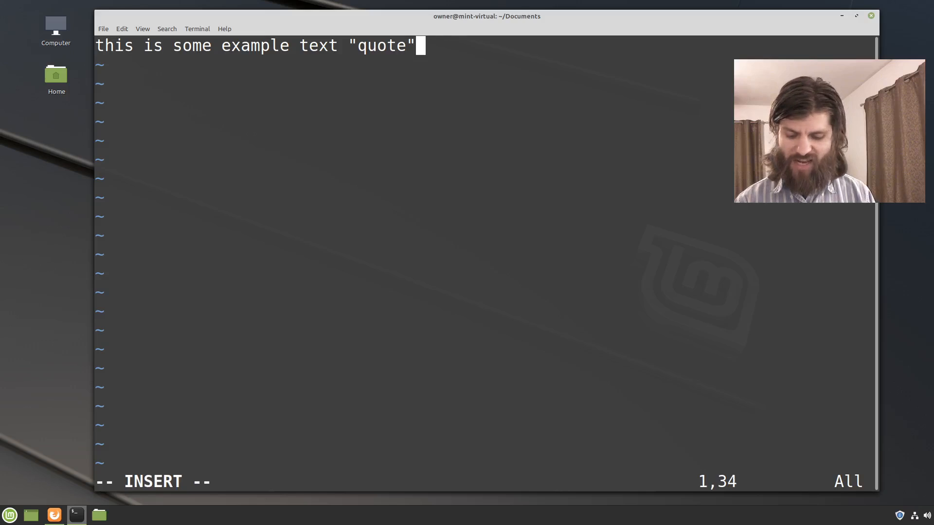
pyautogui.press('Escape')
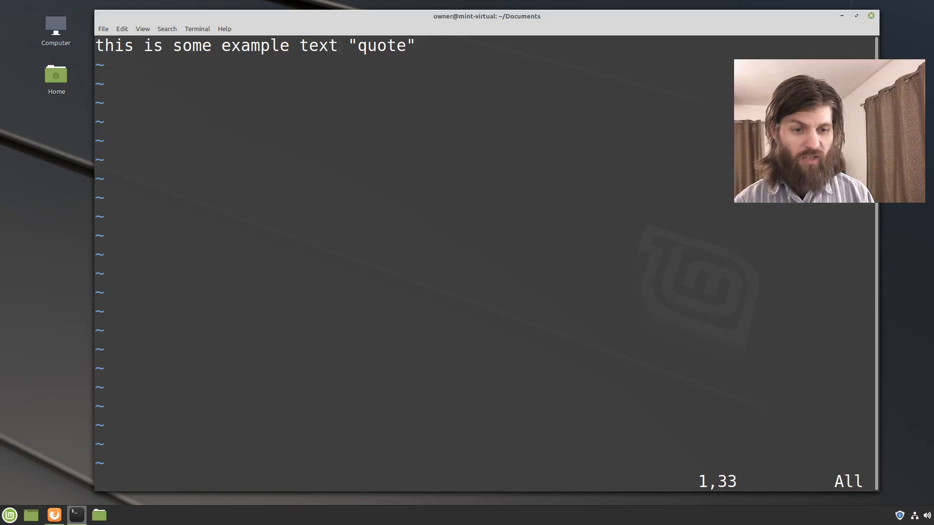
# Replace the quoted part with "example text" via ci", then save and quit with :wq
pyautogui.press('c')
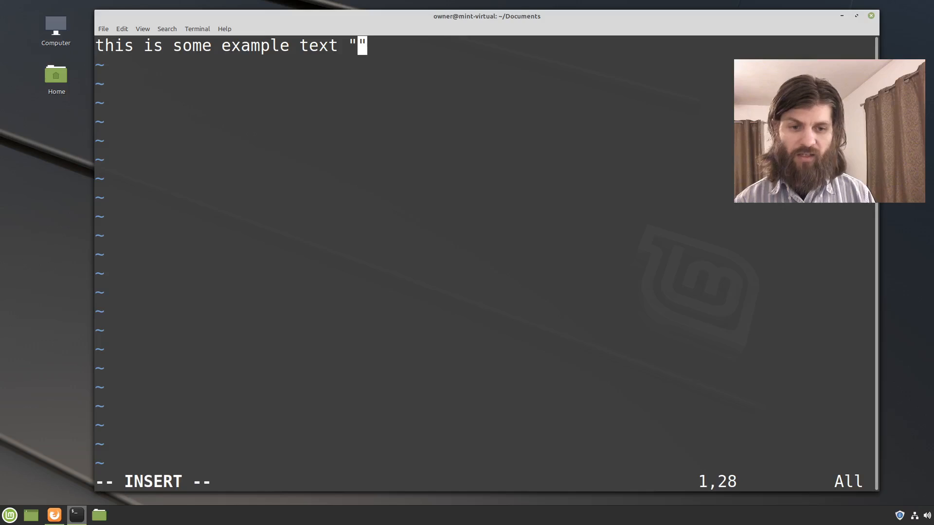
pyautogui.write('example text')
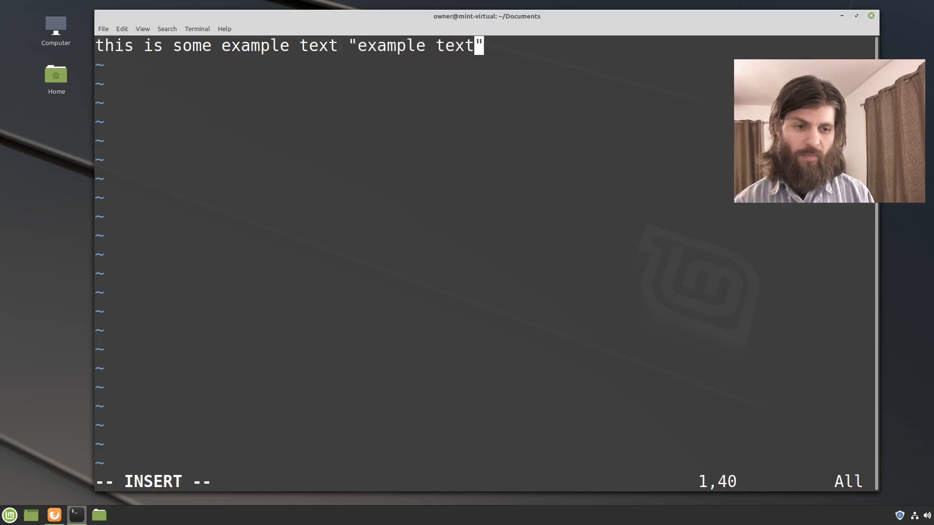
pyautogui.write('"')
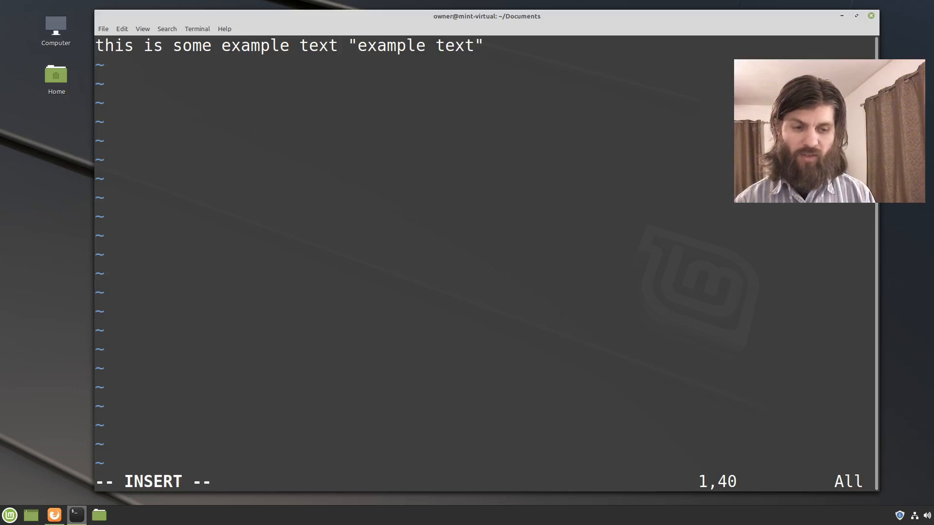
pyautogui.press('Escape')
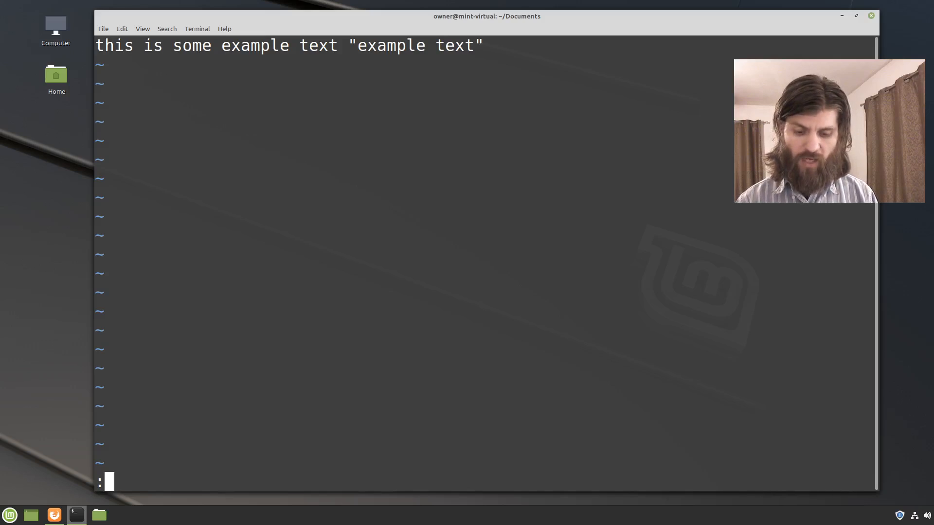
pyautogui.write('wq')
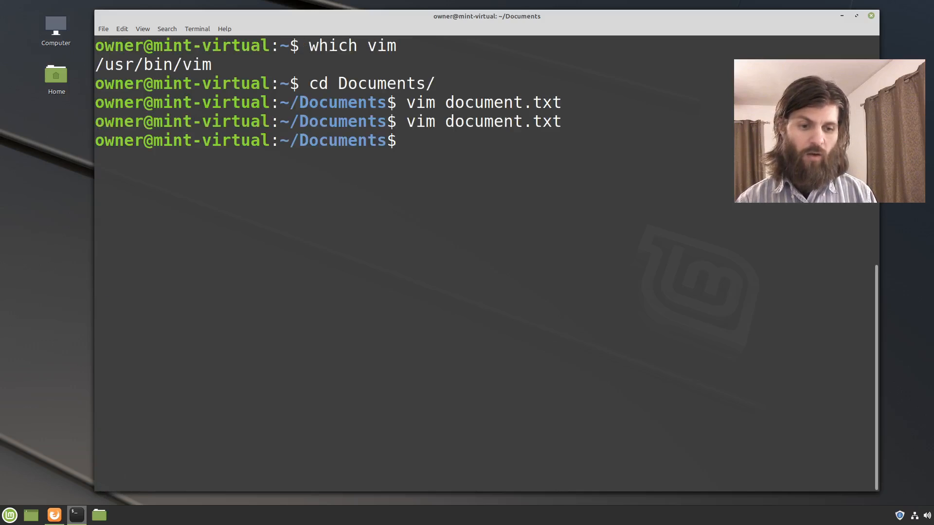
# List the directory, view document.txt with less and cat, then return to the Firefox article
pyautogui.write('ls')
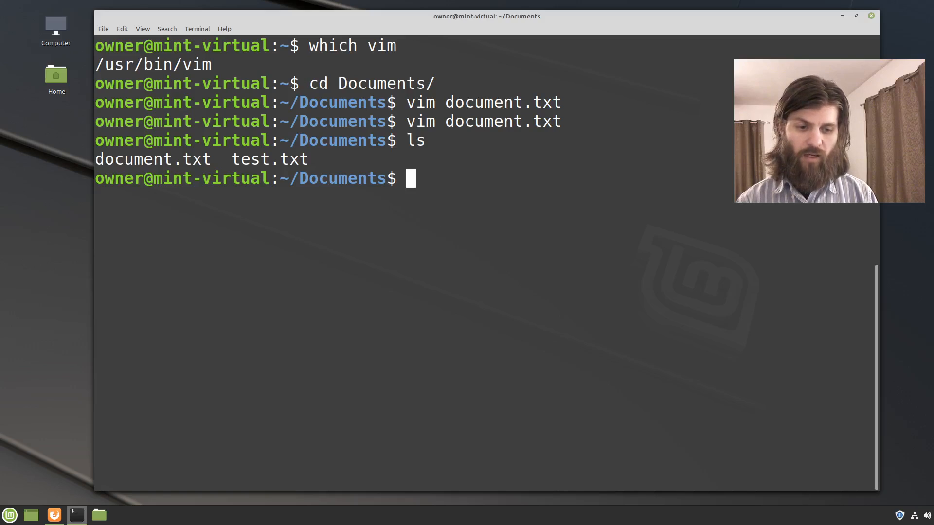
pyautogui.write('ca')
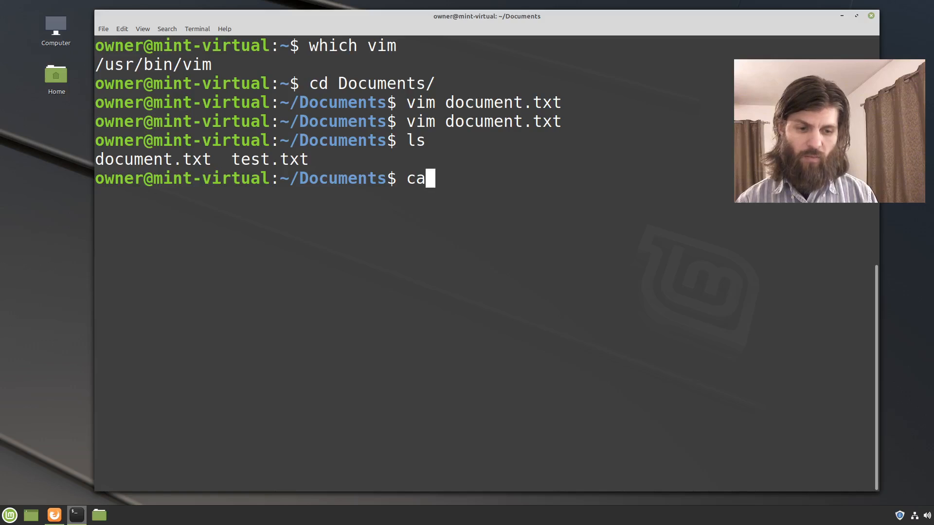
pyautogui.write('less d')
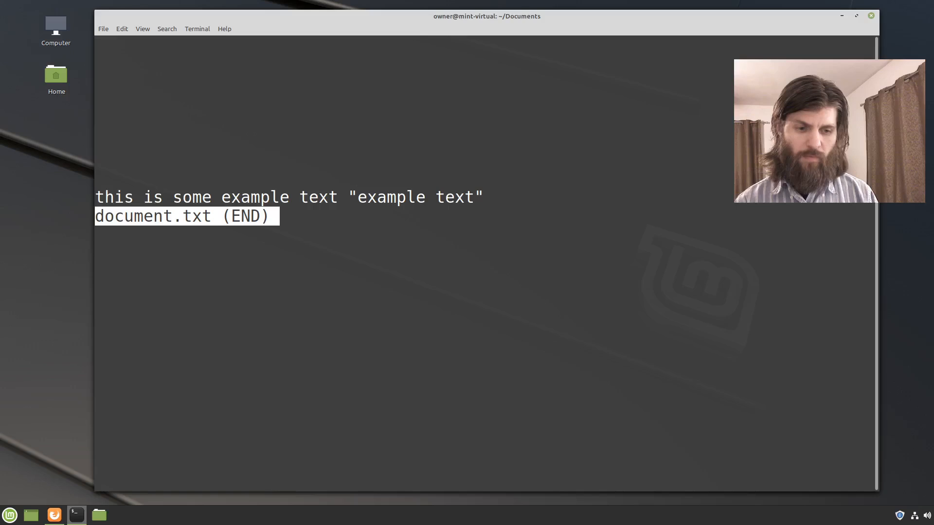
pyautogui.press('q')
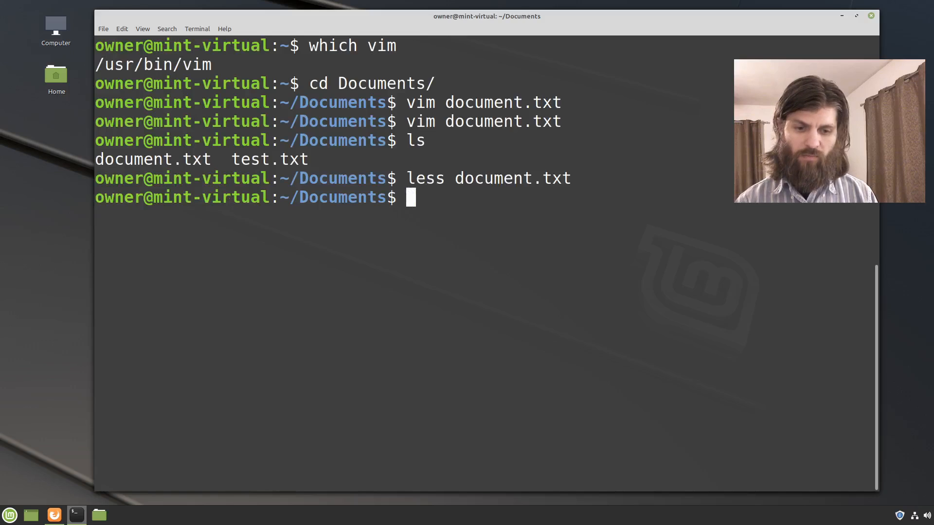
pyautogui.write('cat d')
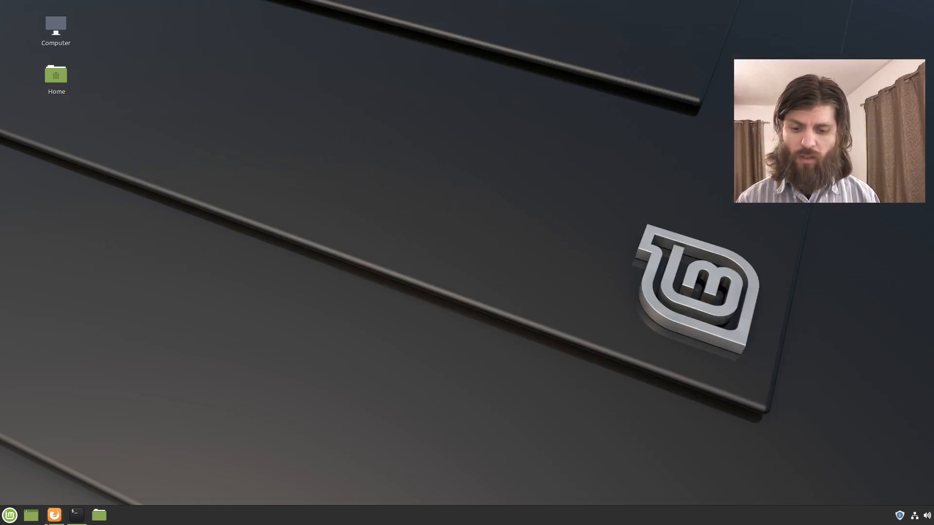
pyautogui.click(54, 514)
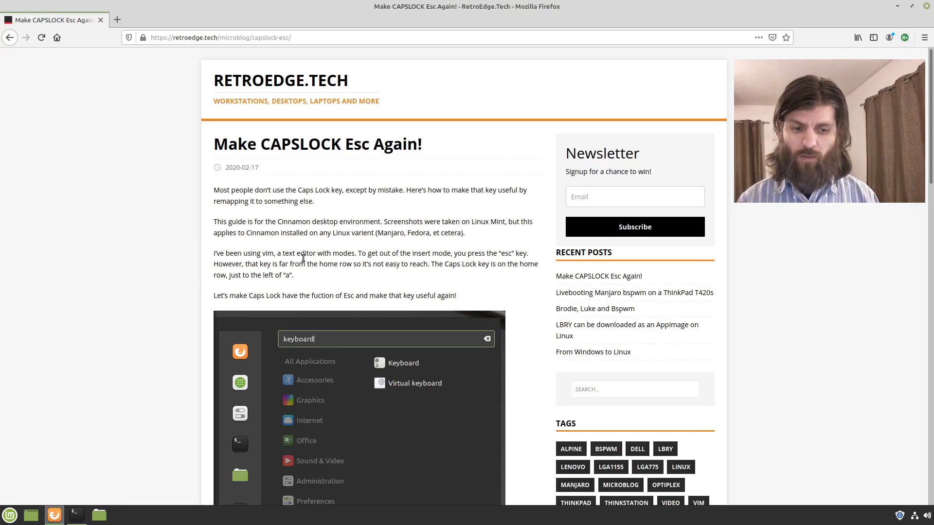